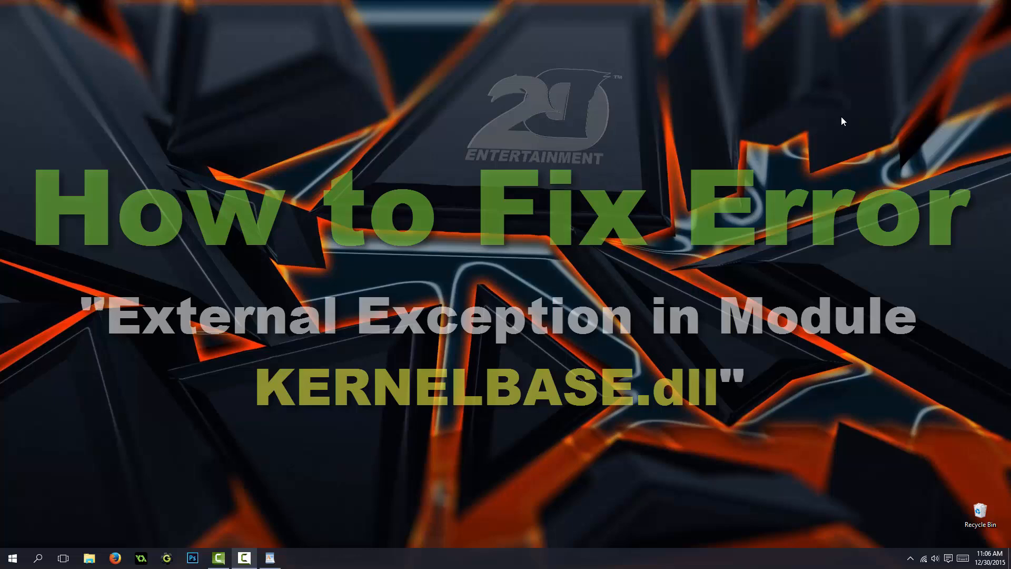
- Launch GameMaker Studio to reproduce the KERNELBASE.dll error, then dismiss the message
{"action": "left_click", "coordinate": [12, 557]}
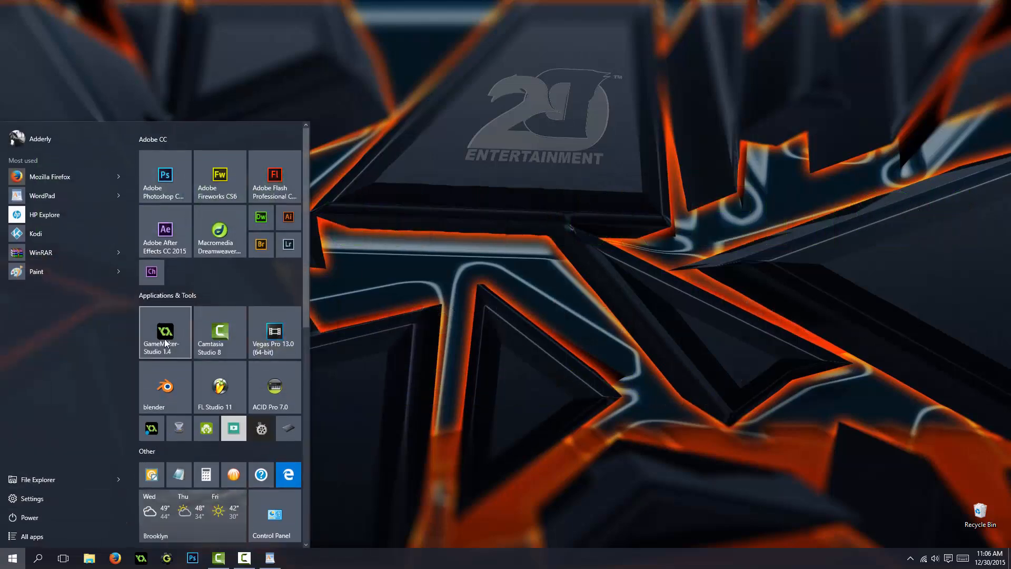
{"action": "left_click", "coordinate": [165, 333]}
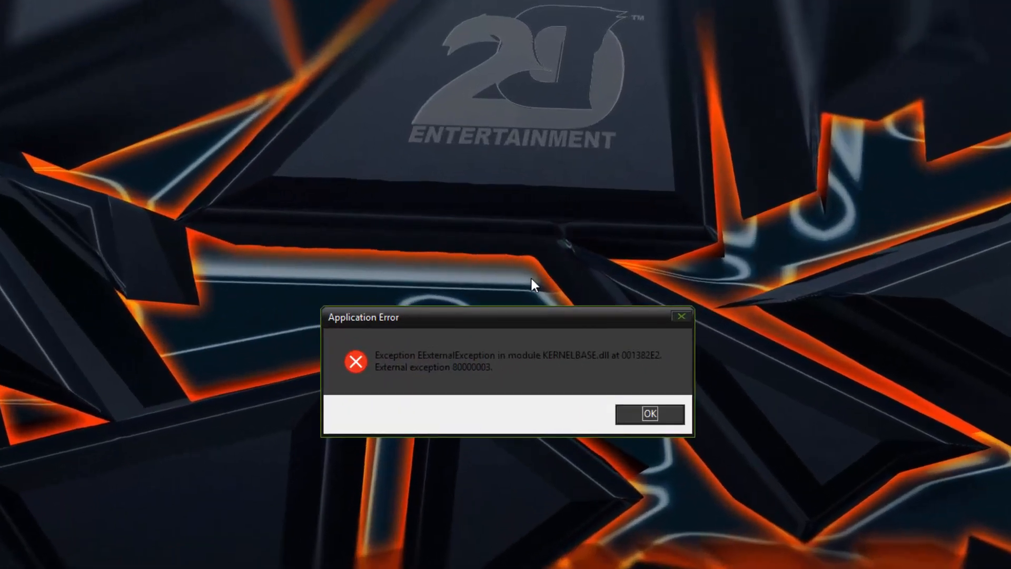
{"action": "left_click", "coordinate": [649, 414]}
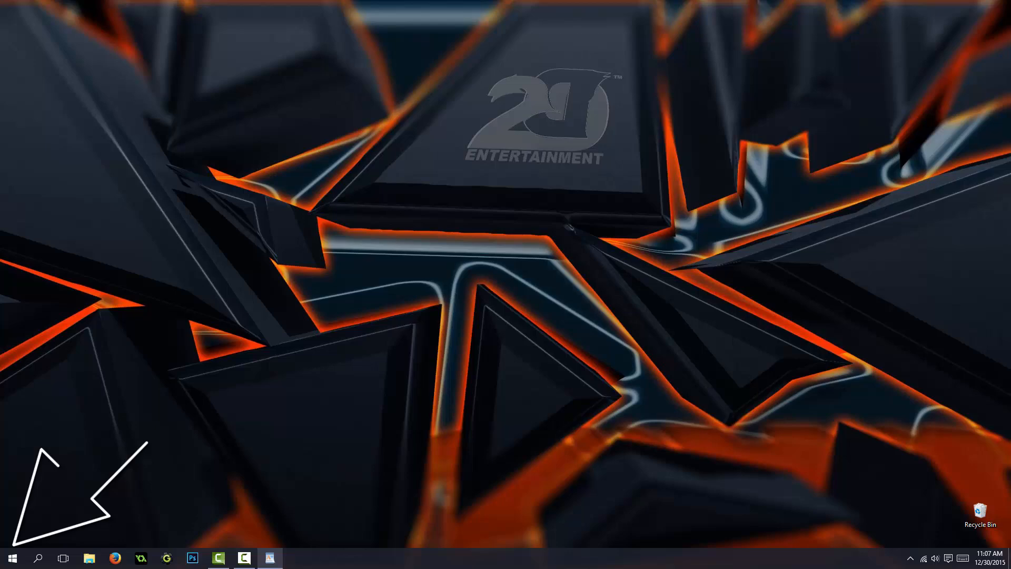
- Reach Windows Update advanced options via Settings > Update & security
{"action": "left_click", "coordinate": [11, 557]}
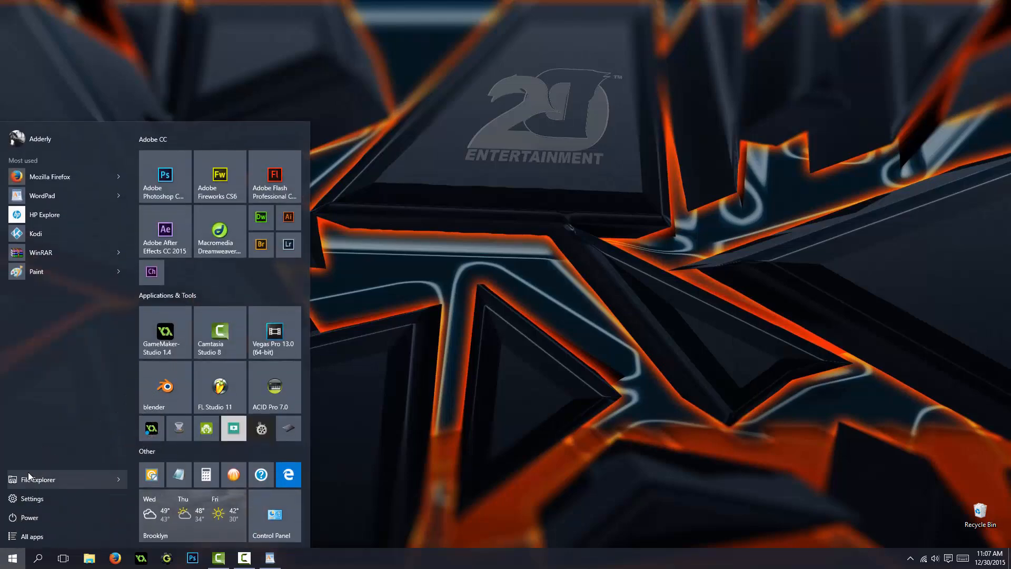
{"action": "left_click", "coordinate": [31, 498]}
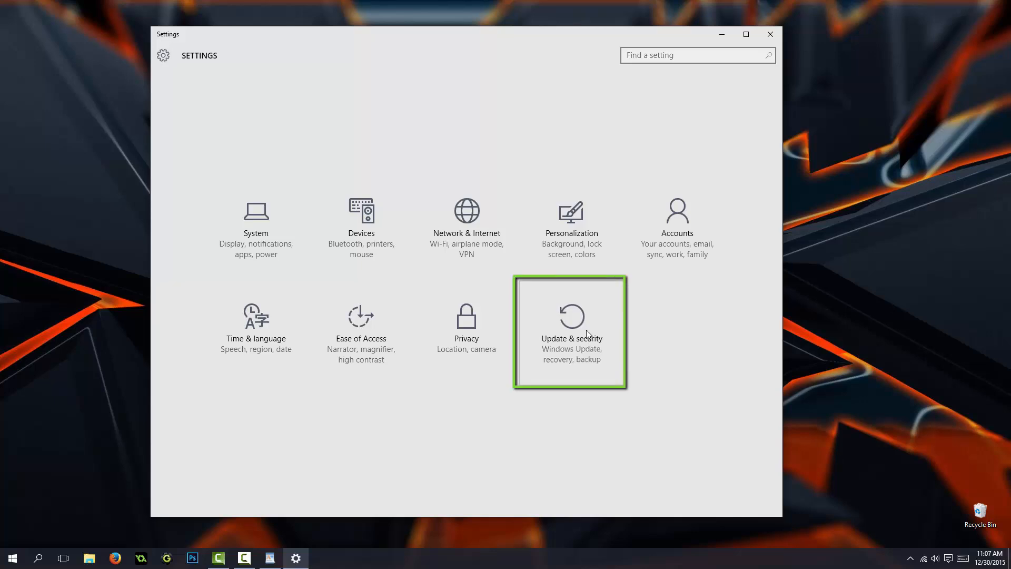
{"action": "left_click", "coordinate": [570, 316]}
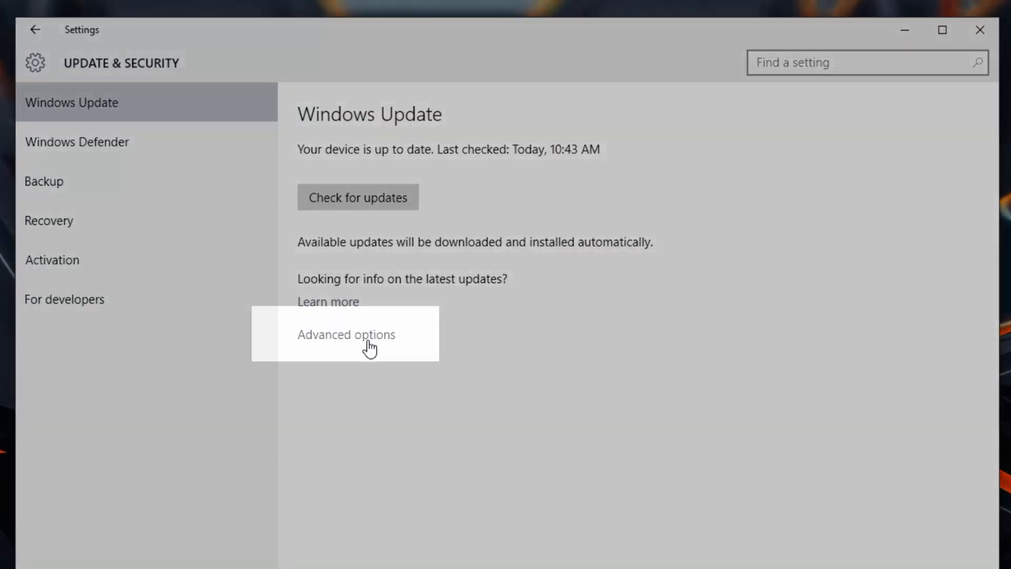
{"action": "left_click", "coordinate": [347, 334]}
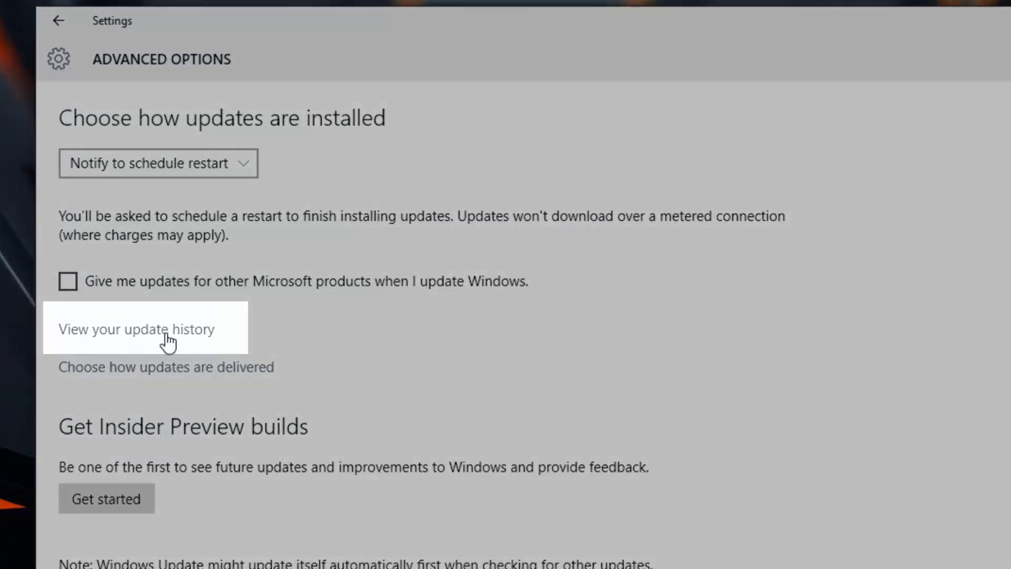
- Show the update history listing recent Flash Player security updates and a cumulative update
{"action": "left_click", "coordinate": [135, 329]}
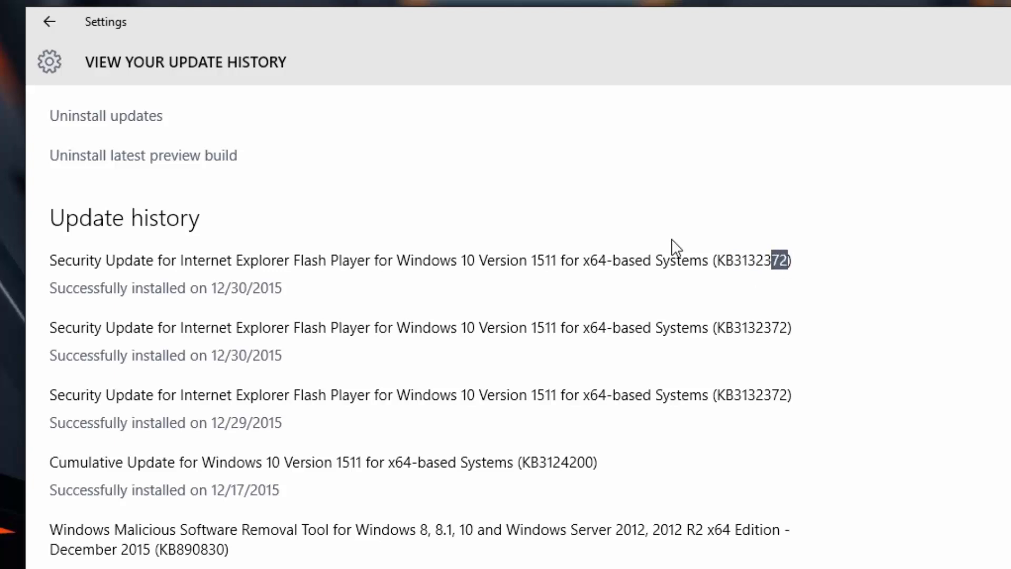
{"action": "mouse_move", "coordinate": [113, 126]}
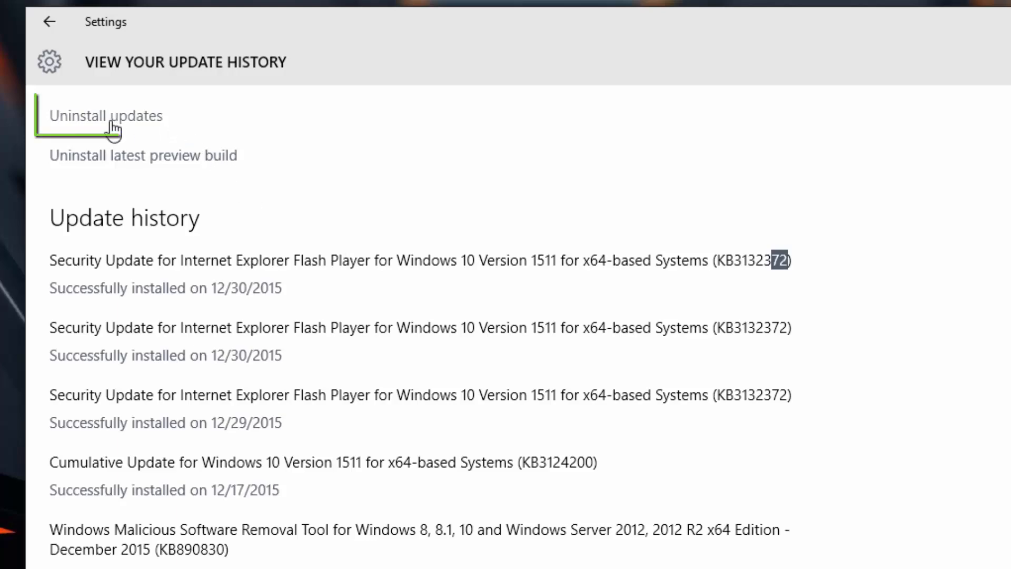
- Remove Security Update for Microsoft Windows (KB3132372) from Installed Updates and confirm
{"action": "left_click", "coordinate": [107, 115]}
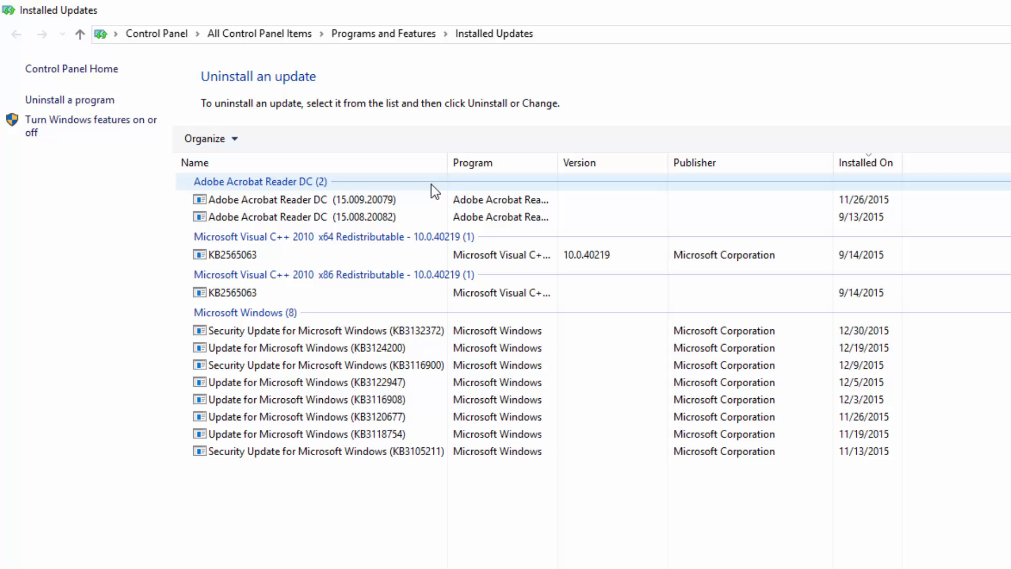
{"action": "mouse_move", "coordinate": [313, 330]}
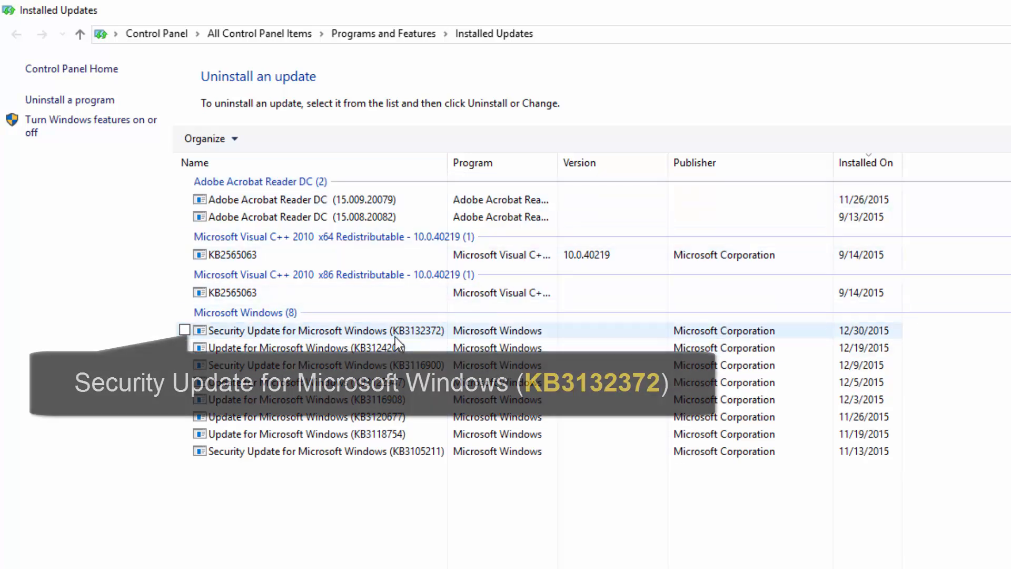
{"action": "left_click", "coordinate": [184, 330]}
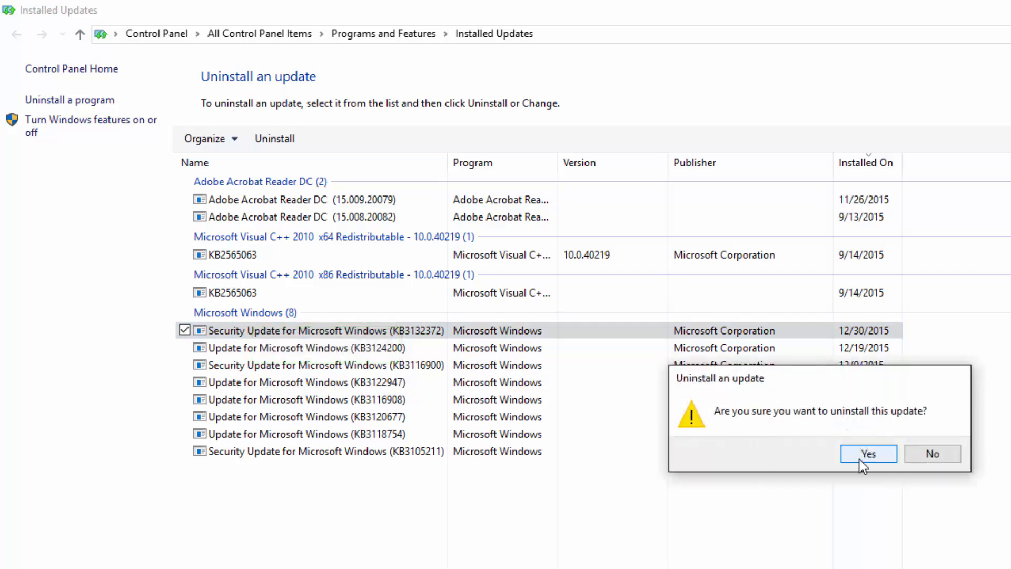
{"action": "left_click", "coordinate": [868, 454]}
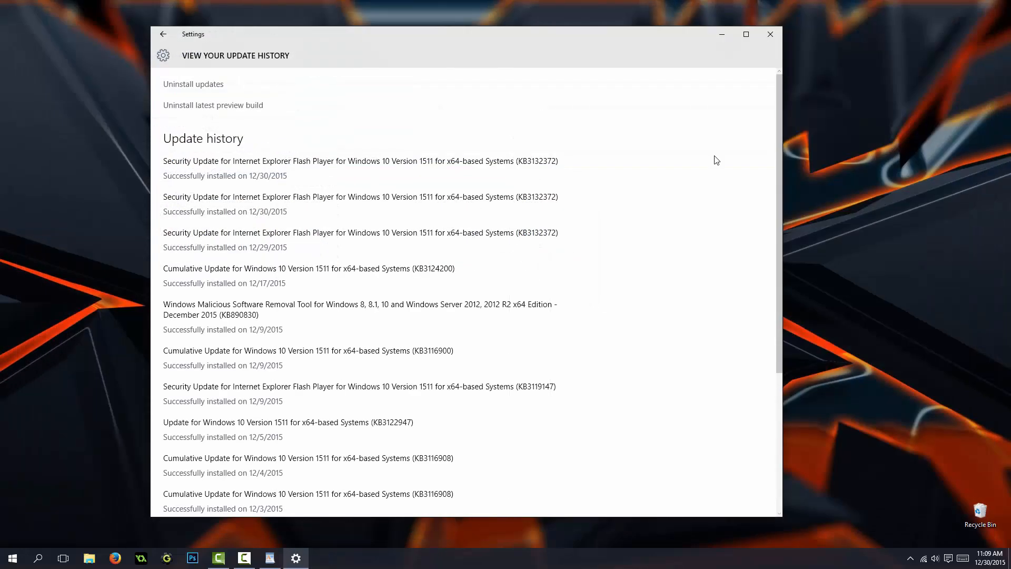
- Close Settings and open the ClientPlus project from GameMaker: Studio's recent projects
{"action": "left_click", "coordinate": [769, 34]}
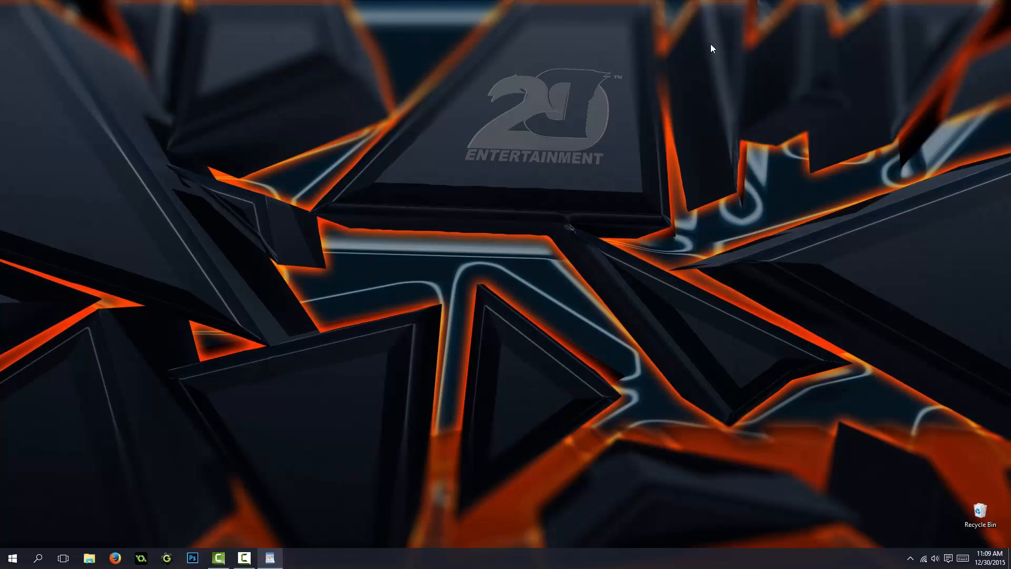
{"action": "mouse_move", "coordinate": [201, 456]}
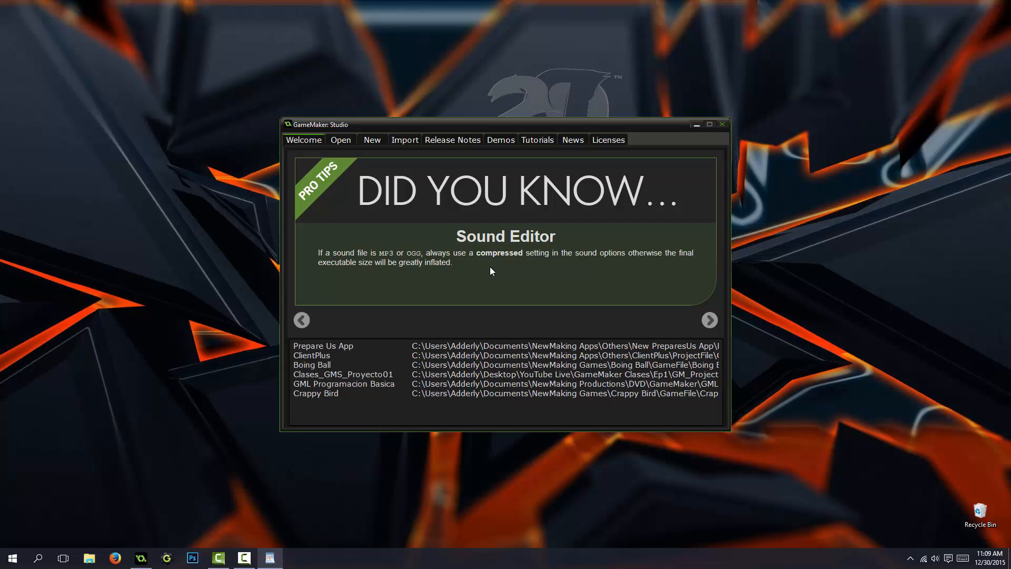
{"action": "double_click", "coordinate": [312, 355]}
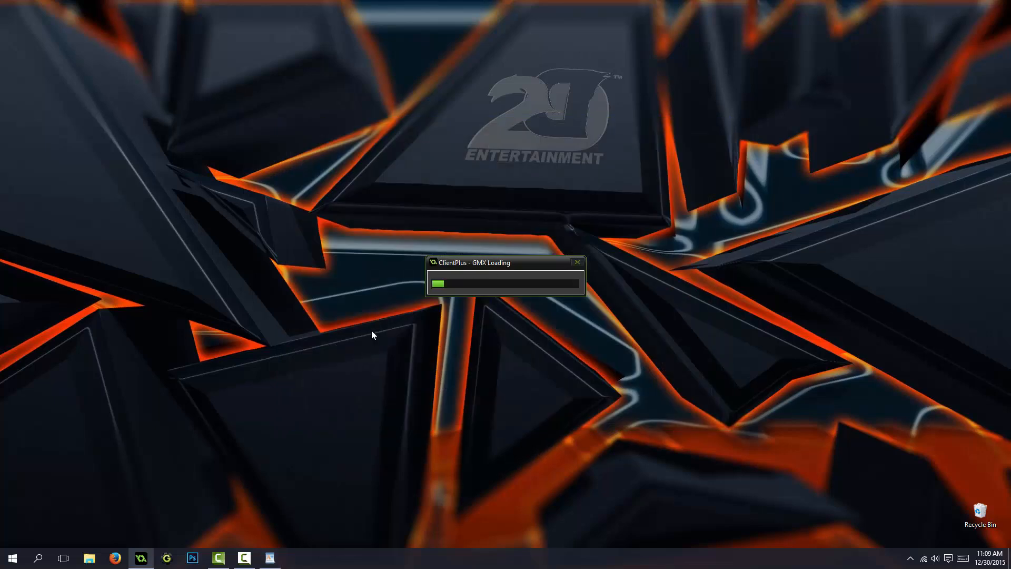